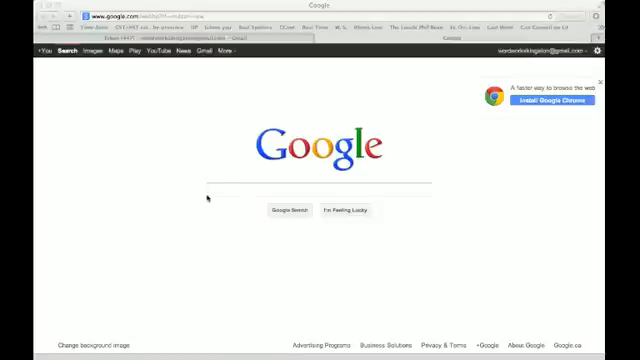
Step: Search Google for 'mini matrix maker'
{"action": "left_click", "coordinate": [322, 187]}
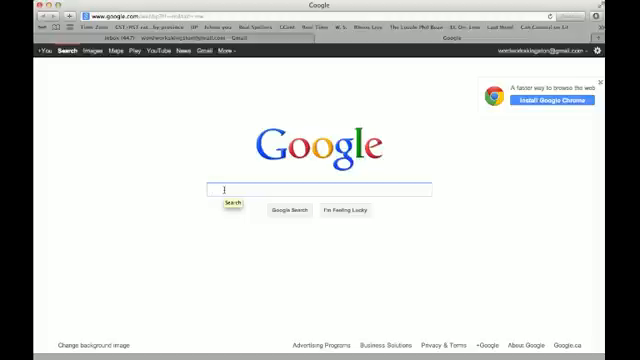
{"action": "type", "text": "m"}
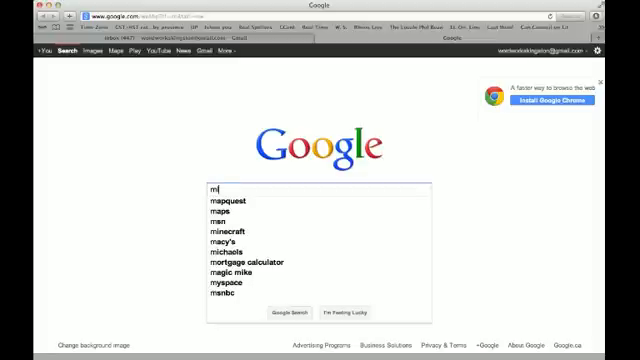
{"action": "type", "text": "ini matrix maker"}
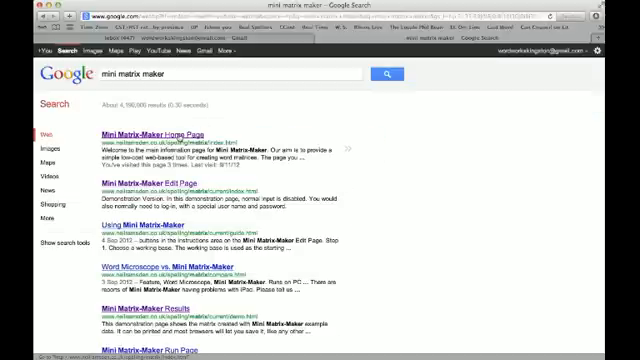
Step: Follow the Mini Matrix-Maker result to reach its Edit Page
{"action": "left_click", "coordinate": [148, 139]}
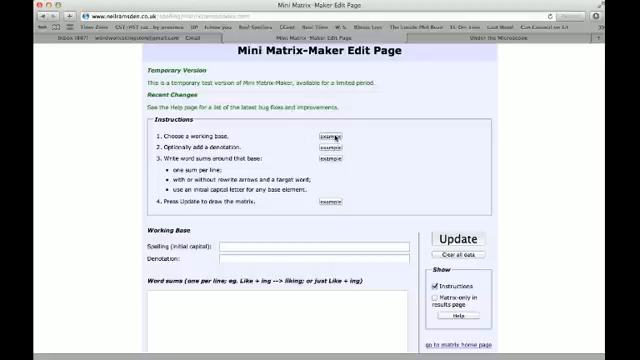
{"action": "type", "text": "ttode"}
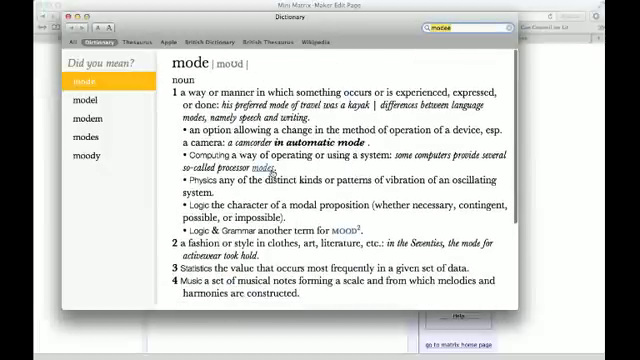
Step: Scroll through the dictionary senses of 'mode'
{"action": "scroll", "scroll_direction": "down", "scroll_amount": 3}
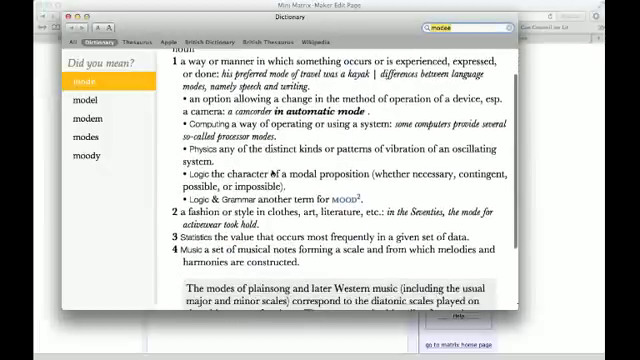
{"action": "scroll", "scroll_direction": "down", "scroll_amount": 3}
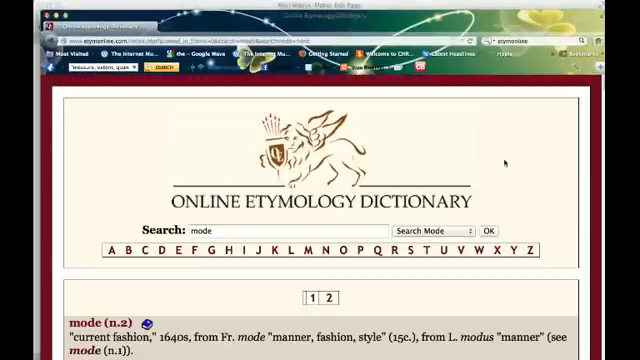
Step: Scroll the etymonline entry for 'mode' to read its origin
{"action": "scroll", "scroll_direction": "down", "scroll_amount": 3}
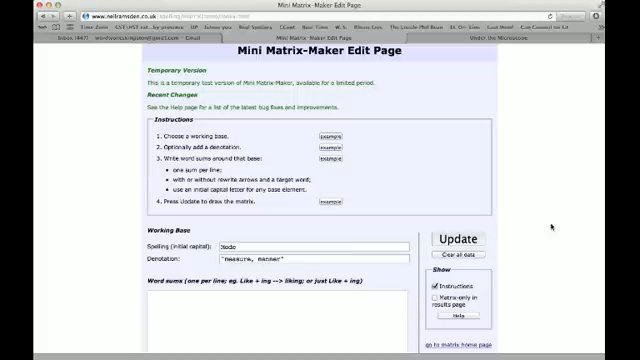
Step: Scroll the form to enter the mode word sums, such as modify and bimodal
{"action": "scroll", "scroll_direction": "down", "scroll_amount": 3}
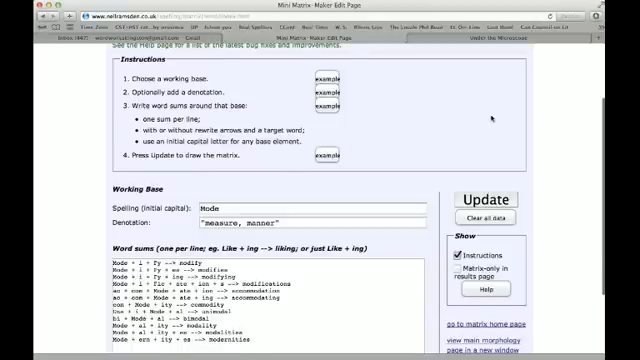
Step: Scroll down to Update and produce the mode matrix results
{"action": "scroll", "scroll_direction": "down", "scroll_amount": 3}
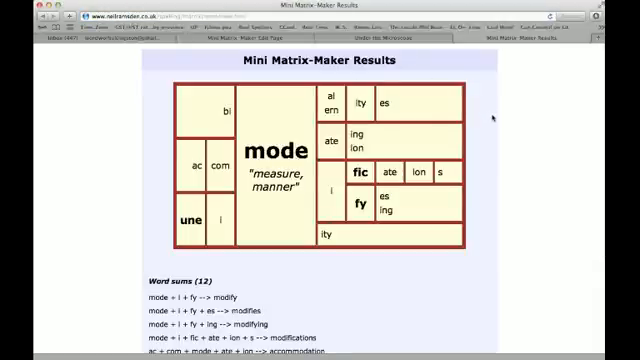
Step: Scroll through the word sums and input data below the mode matrix
{"action": "scroll", "scroll_direction": "down", "scroll_amount": 3}
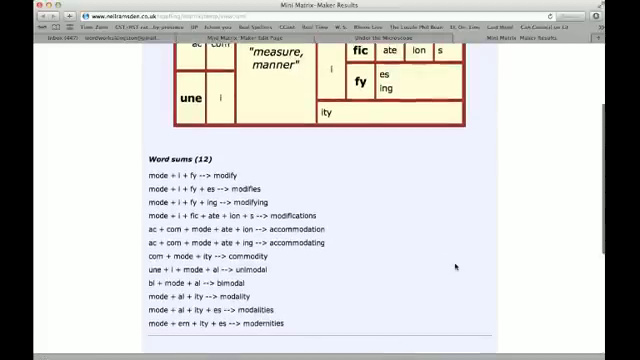
{"action": "scroll", "scroll_direction": "down", "scroll_amount": 3}
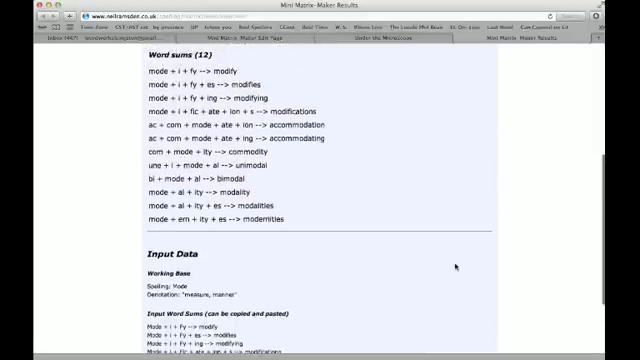
{"action": "scroll", "scroll_direction": "down", "scroll_amount": 3}
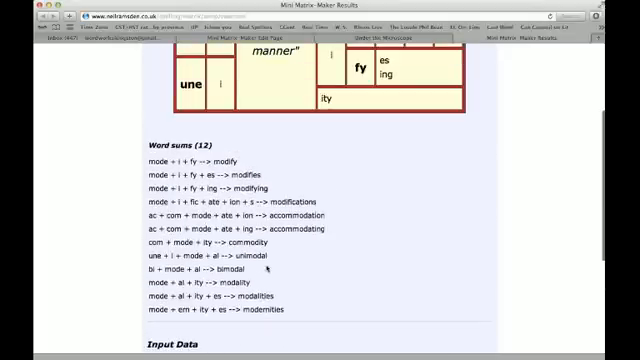
{"action": "scroll", "scroll_direction": "down", "scroll_amount": 3}
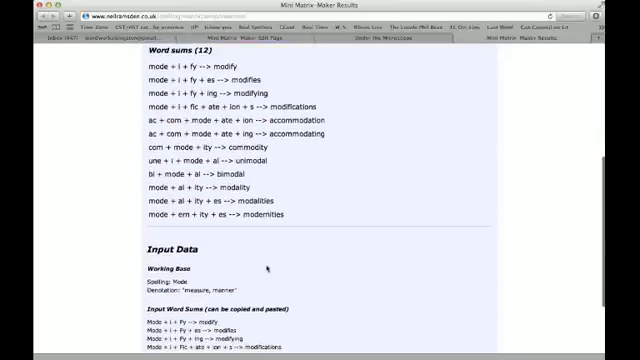
{"action": "scroll", "scroll_direction": "down", "scroll_amount": 3}
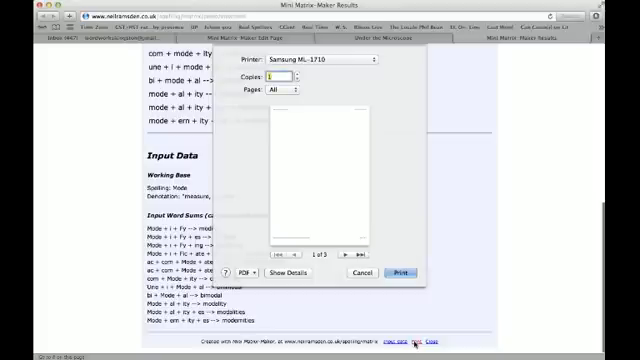
Step: Show the PDF options for the results in the print dialog
{"action": "left_click", "coordinate": [243, 273]}
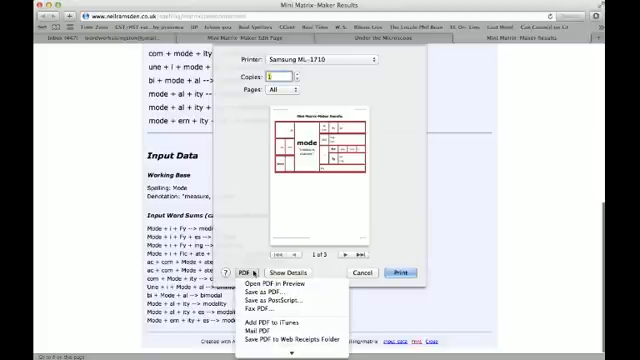
{"action": "mouse_move", "coordinate": [297, 290]}
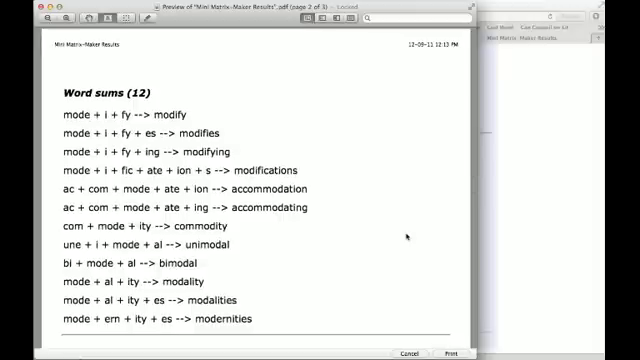
Step: Scroll through the results PDF in Preview
{"action": "scroll", "scroll_direction": "down", "scroll_amount": 3}
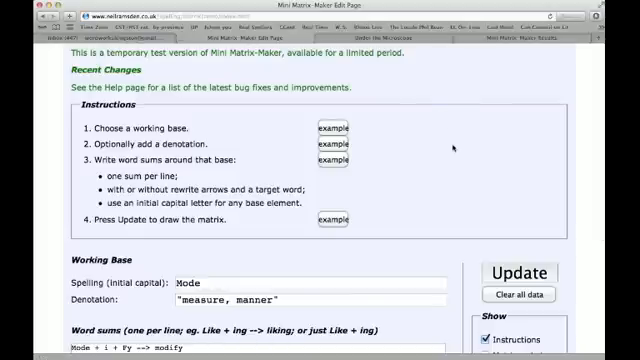
Step: Clear all data, removing the Mode base, denotation and word sums
{"action": "scroll", "scroll_direction": "down", "scroll_amount": 3}
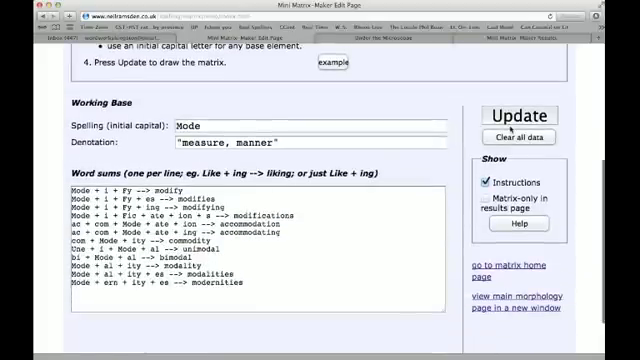
{"action": "left_click", "coordinate": [532, 136]}
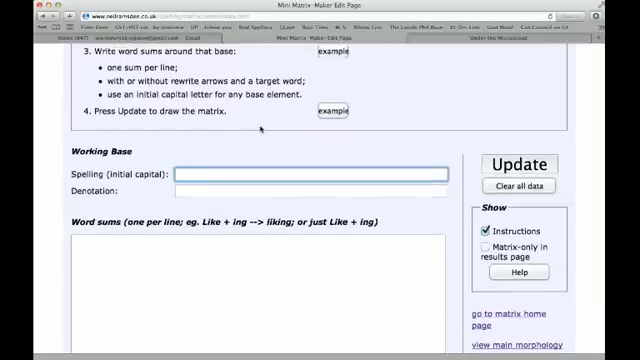
Step: Enter 'Play' as the working base's spelling
{"action": "type", "text": "Play"}
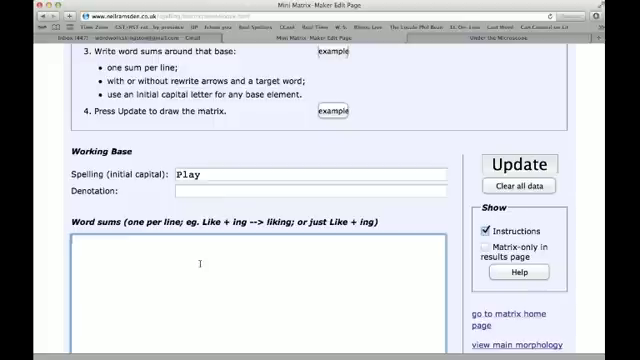
Step: Type the word sums 're + Play --> replay' and 'Play + ing --> playing' on separate lines
{"action": "type", "text": "re +"}
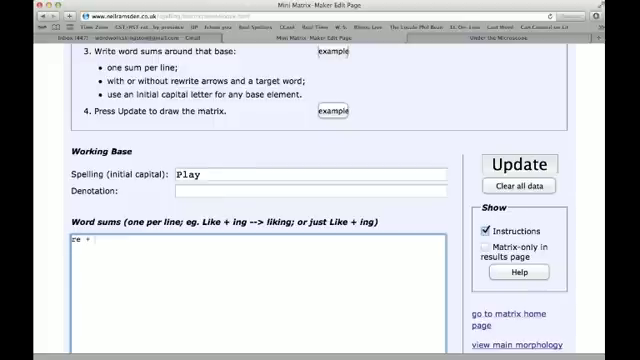
{"action": "type", "text": "Play --> re"}
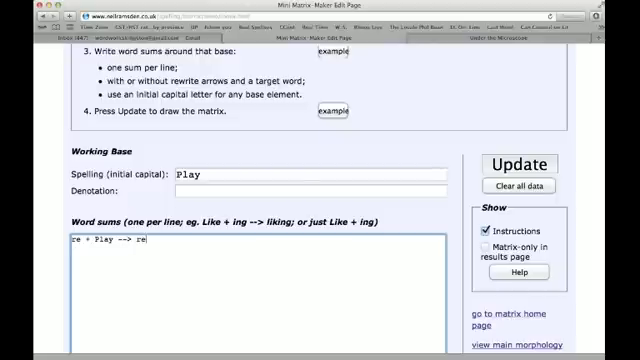
{"action": "type", "text": "play"}
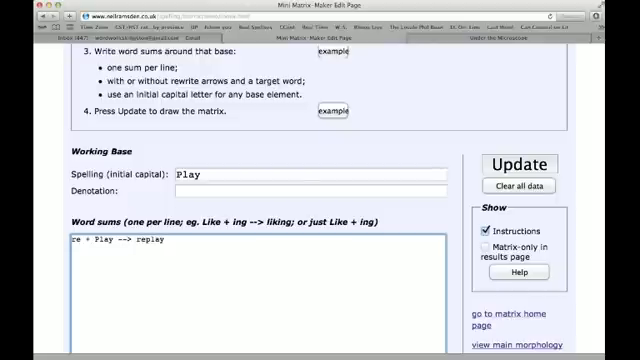
{"action": "type", "text": "p"}
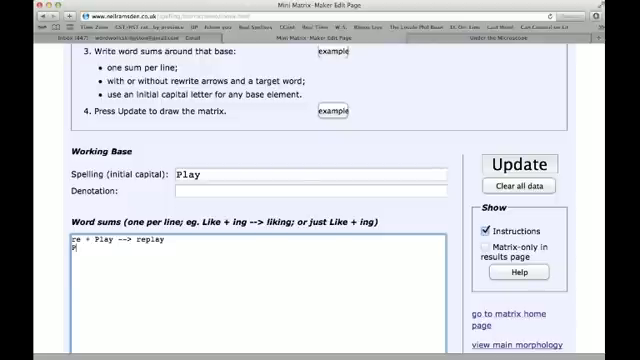
{"action": "type", "text": "lay"}
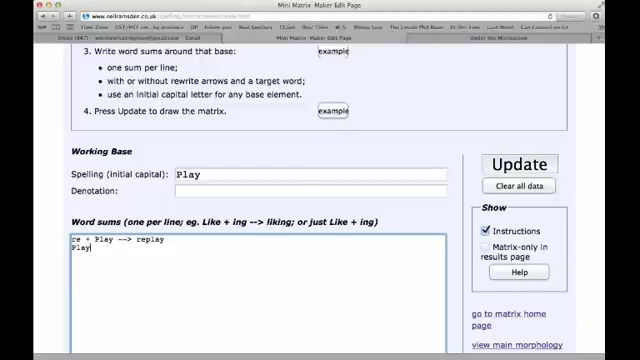
{"action": "type", "text": "+ ing"}
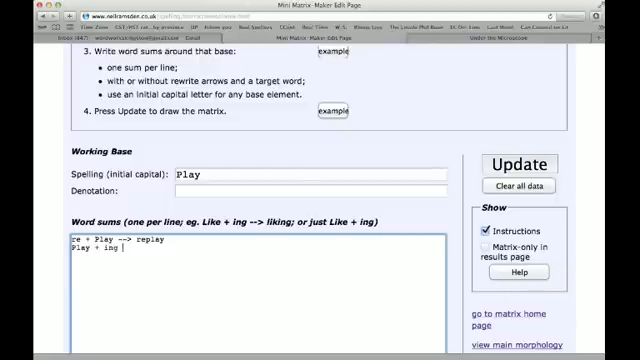
{"action": "type", "text": "--> pl"}
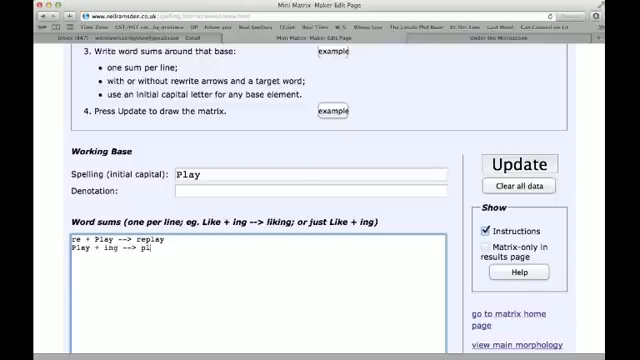
{"action": "type", "text": "aying"}
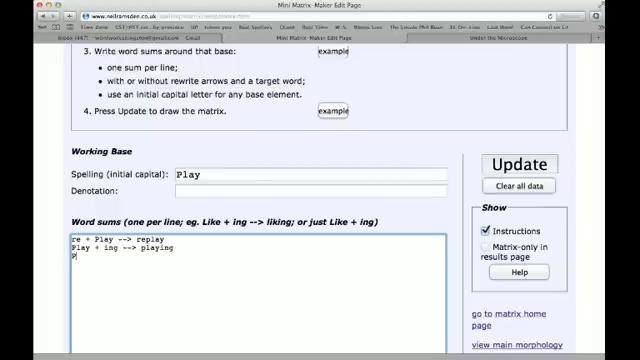
Step: Type the third word sum 'Play + er --> player' on the next line
{"action": "type", "text": "lay +"}
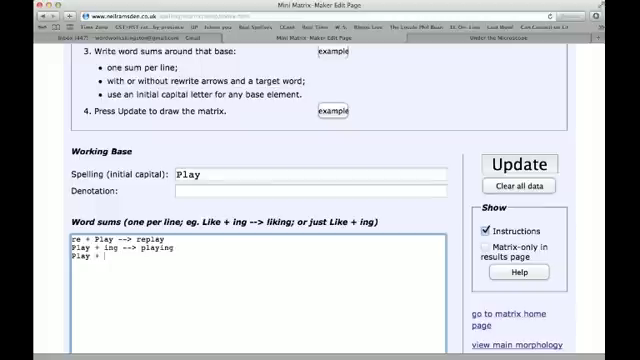
{"action": "type", "text": "er -->"}
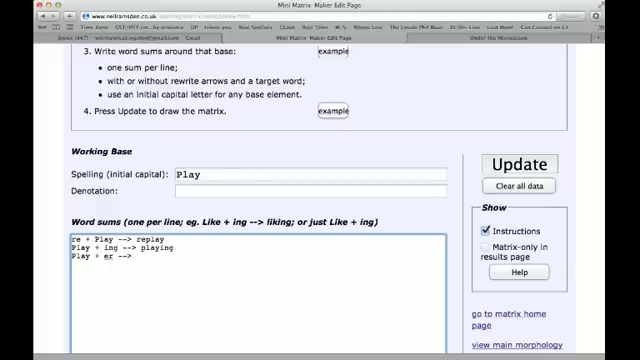
{"action": "type", "text": "player"}
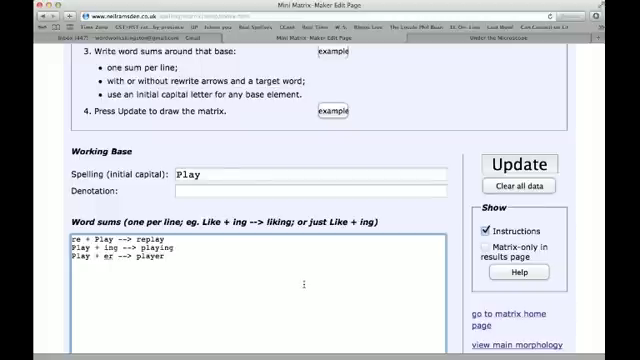
{"action": "scroll", "scroll_direction": "down", "scroll_amount": 3}
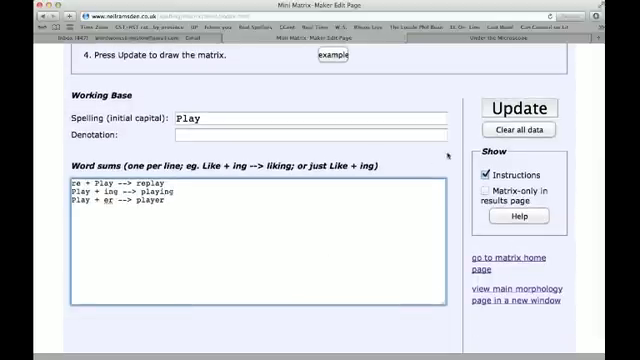
Step: Update to draw the play matrix with re, ing and er from the three word sums
{"action": "left_click", "coordinate": [523, 108]}
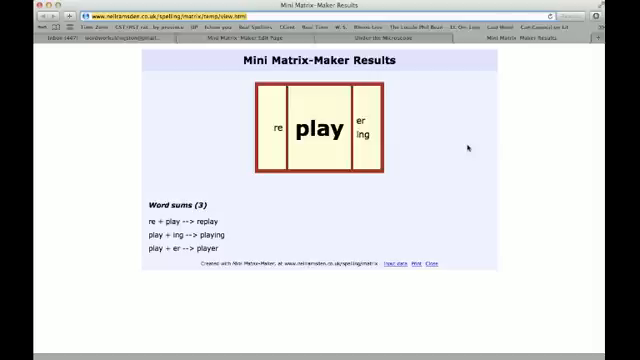
{"action": "mouse_move", "coordinate": [434, 62]}
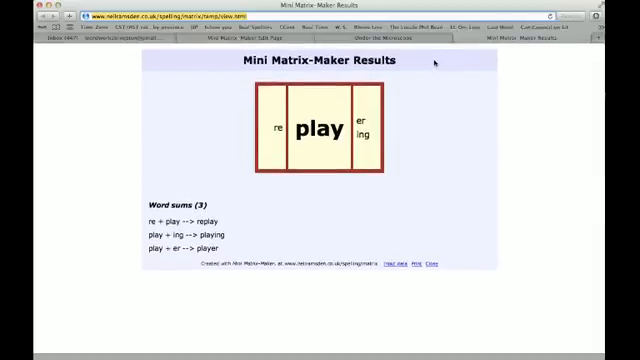
{"action": "mouse_move", "coordinate": [322, 208]}
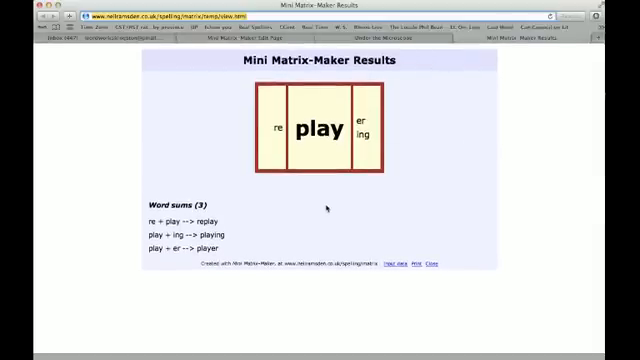